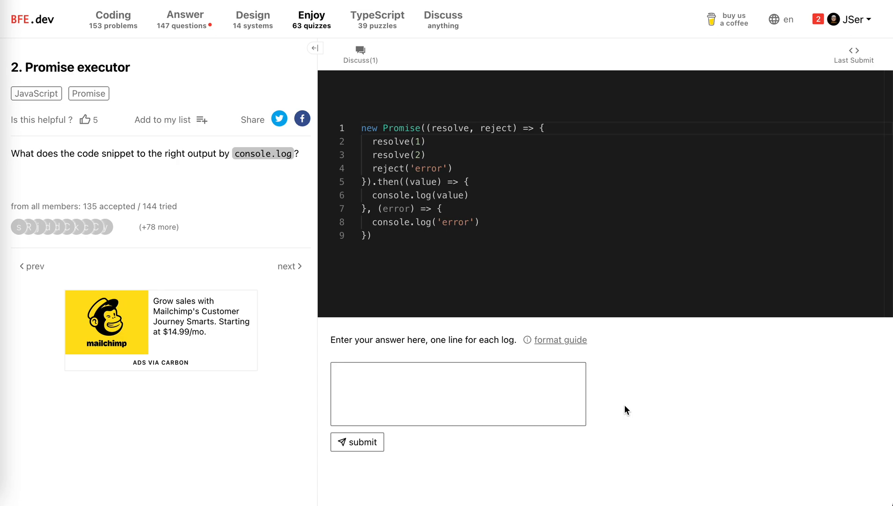
{"action": "mouse_move", "coordinate": [174, 108]}
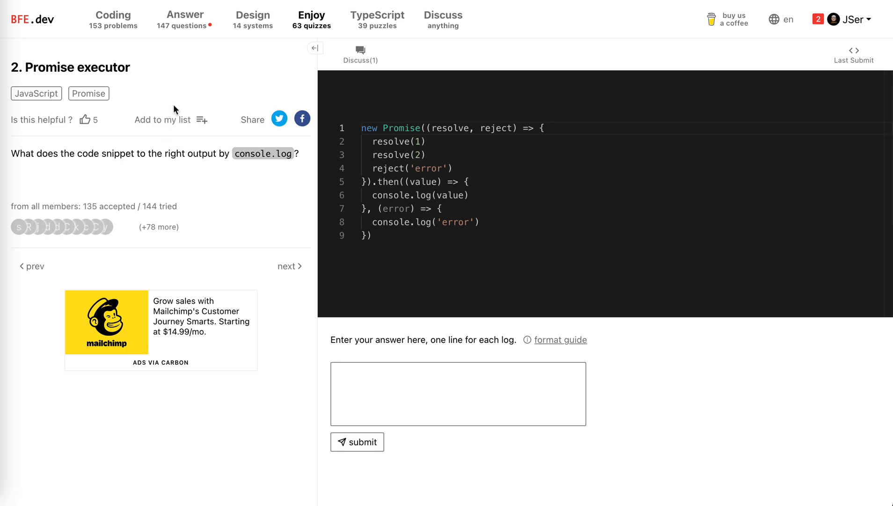
{"action": "mouse_move", "coordinate": [197, 157]}
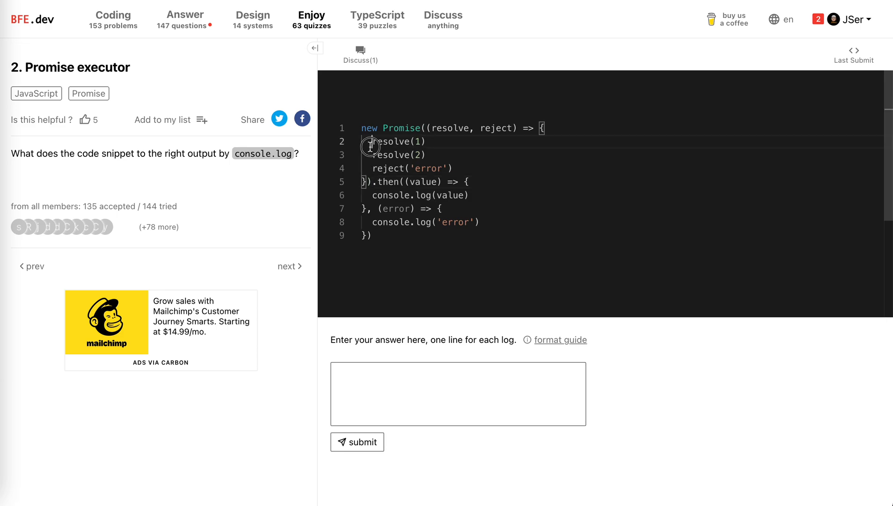
Read through the promise executor code, highlighting the resolve and reject lines.
{"action": "left_click_drag", "start_coordinate": [370, 142], "coordinate": [452, 168]}
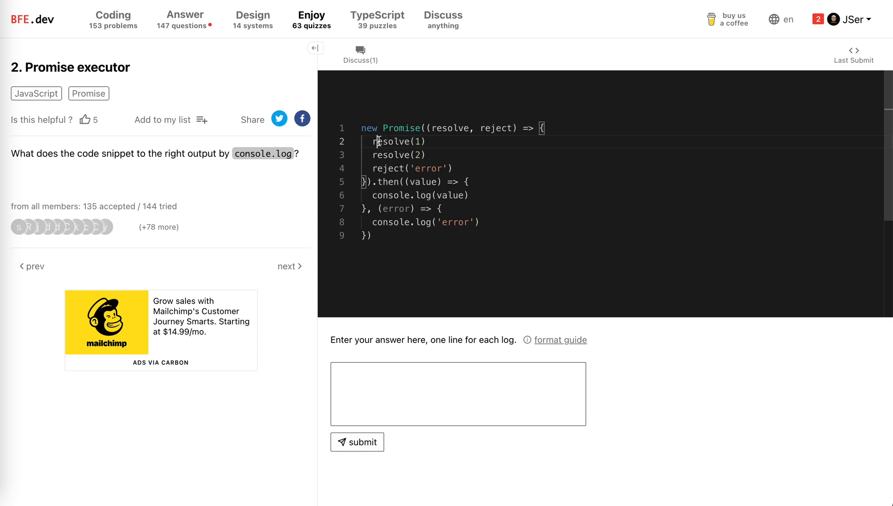
{"action": "left_click_drag", "start_coordinate": [382, 128], "coordinate": [379, 166]}
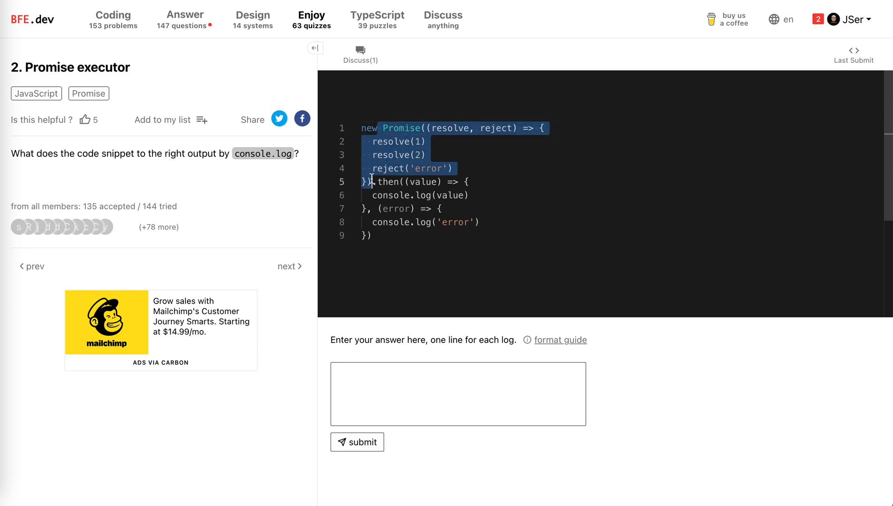
{"action": "left_click", "coordinate": [370, 152]}
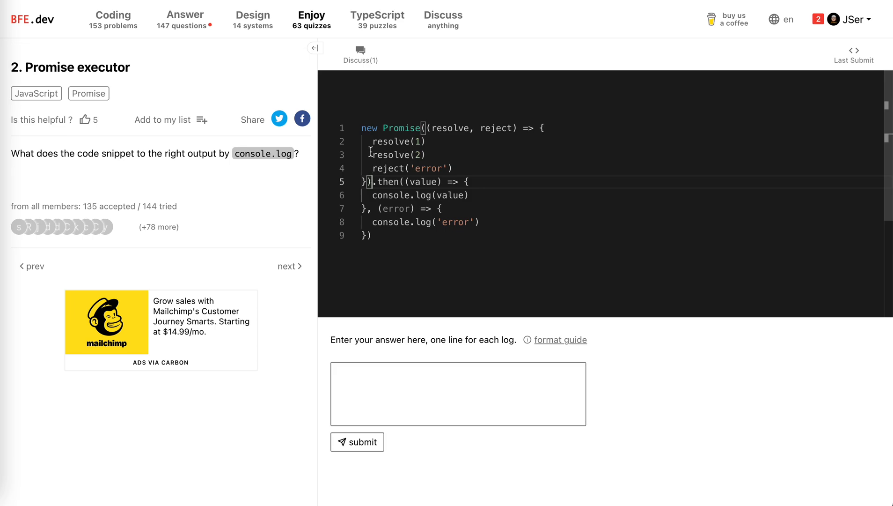
{"action": "double_click", "coordinate": [399, 155]}
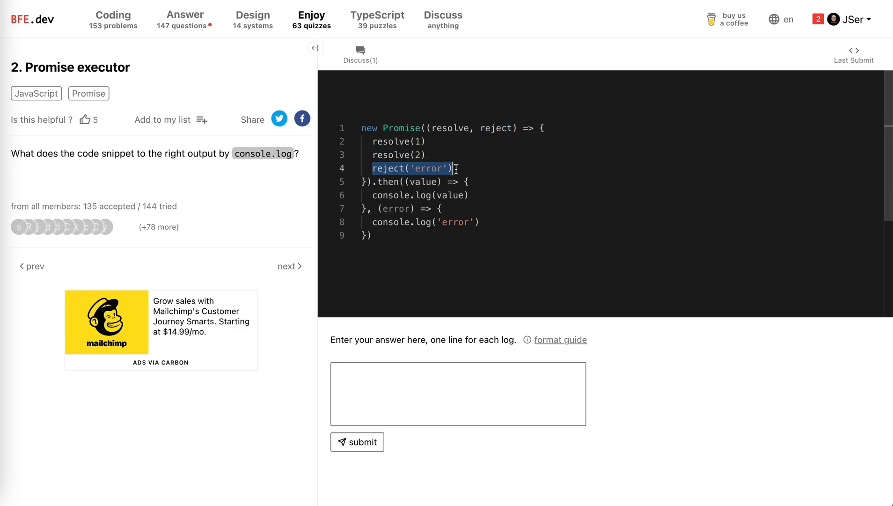
{"action": "left_click", "coordinate": [378, 142]}
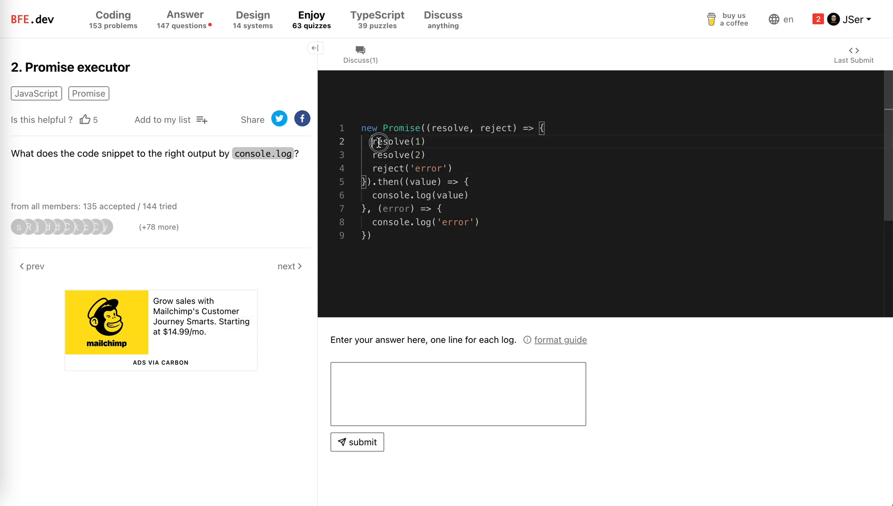
{"action": "left_click_drag", "start_coordinate": [377, 142], "coordinate": [370, 183]}
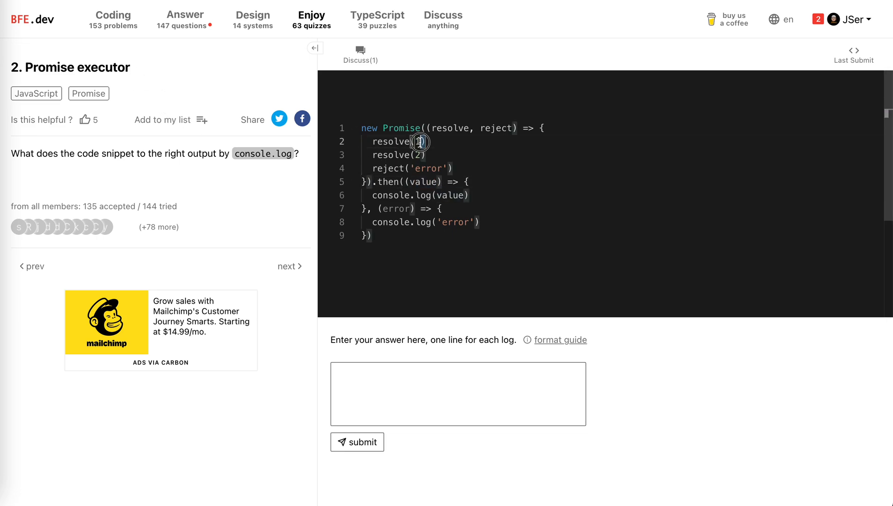
Answer with output 1, submit, mark the quiz helpful and dismiss the well-done message.
{"action": "left_click", "coordinate": [357, 441]}
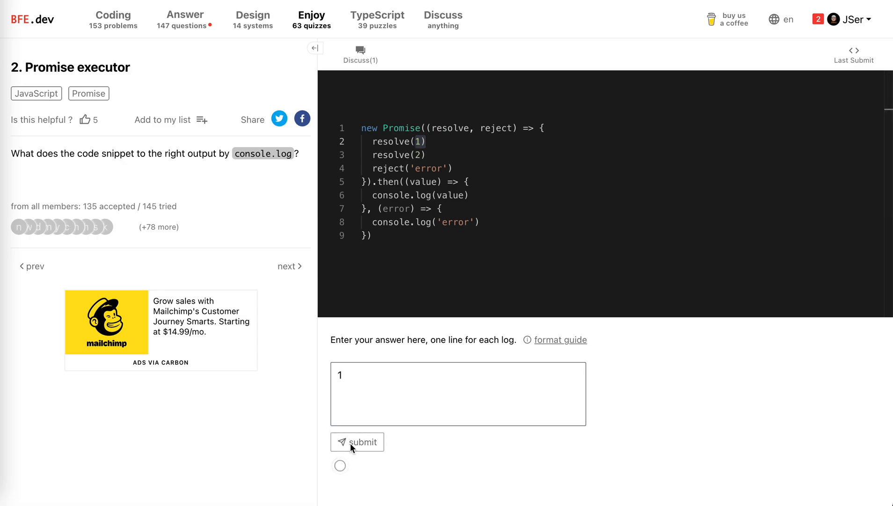
{"action": "left_click", "coordinate": [357, 441]}
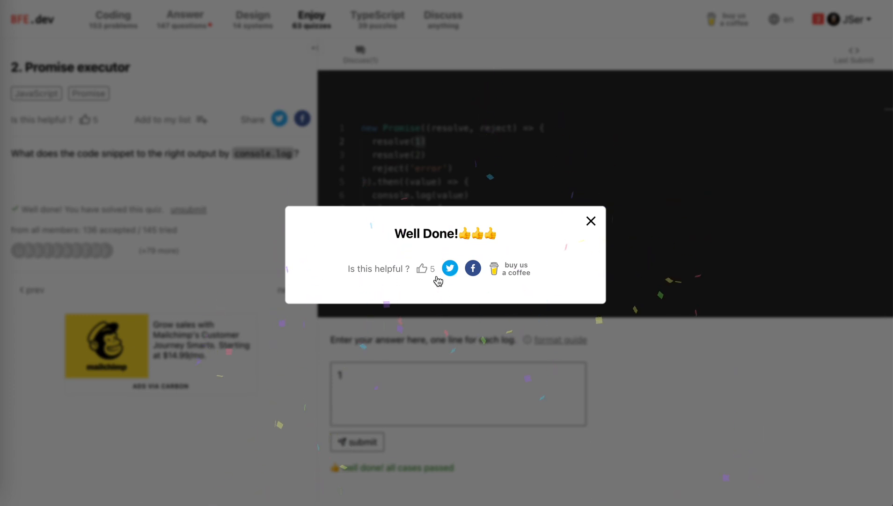
{"action": "left_click", "coordinate": [422, 268]}
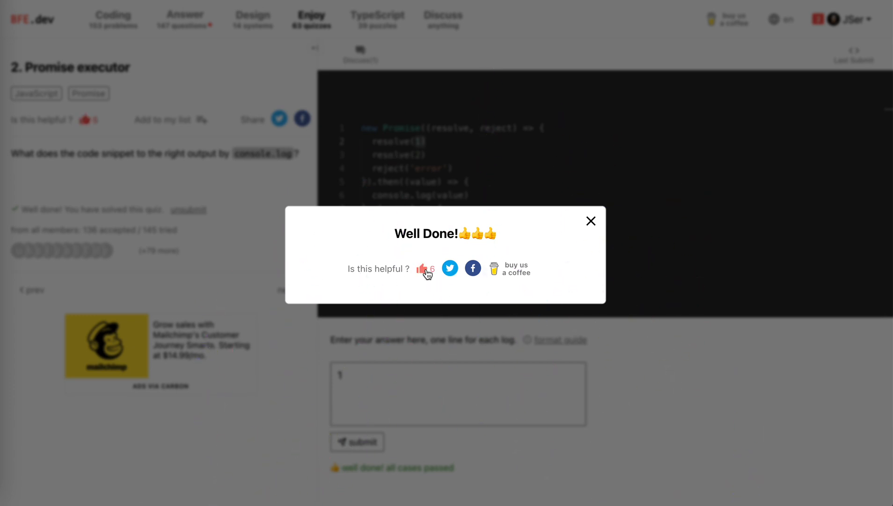
{"action": "left_click", "coordinate": [590, 220]}
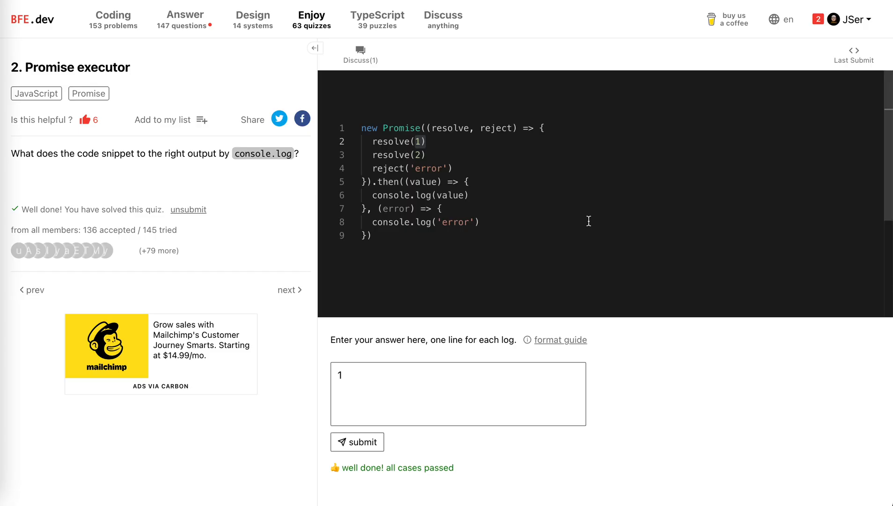
{"action": "double_click", "coordinate": [401, 128]}
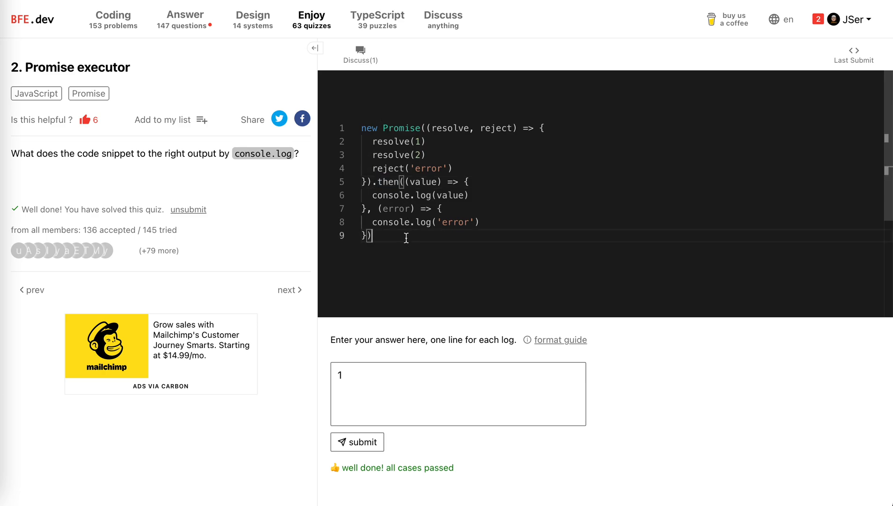
{"action": "mouse_move", "coordinate": [396, 240]}
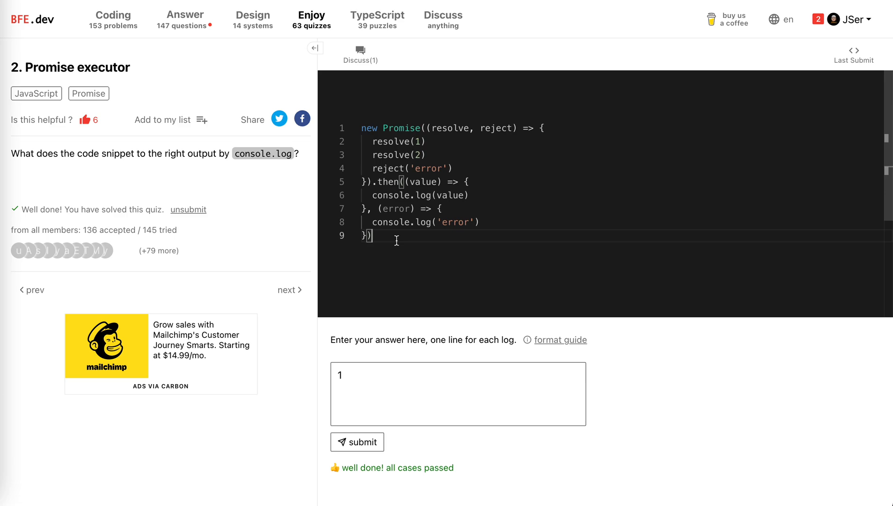
{"action": "mouse_move", "coordinate": [379, 155]}
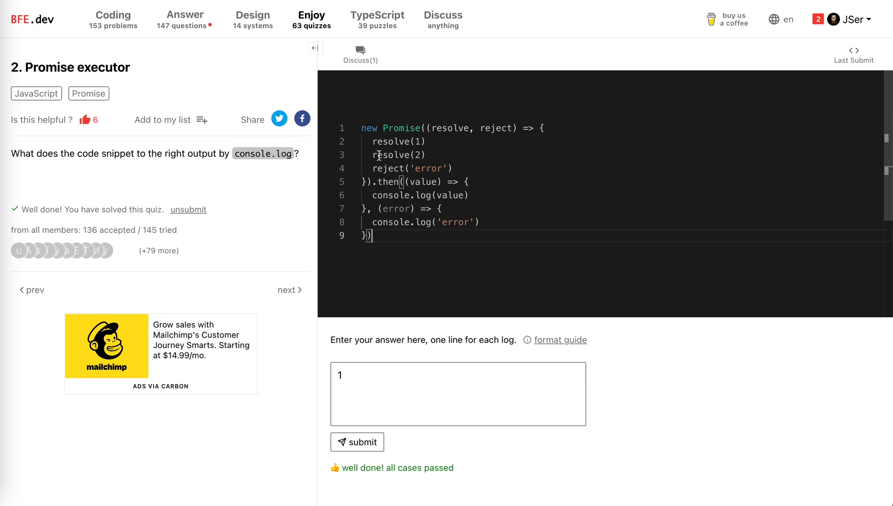
{"action": "mouse_move", "coordinate": [374, 141]}
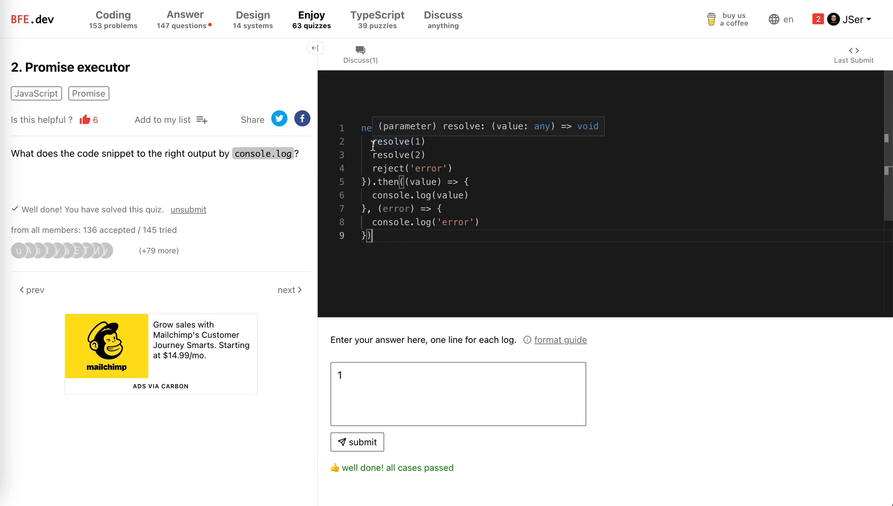